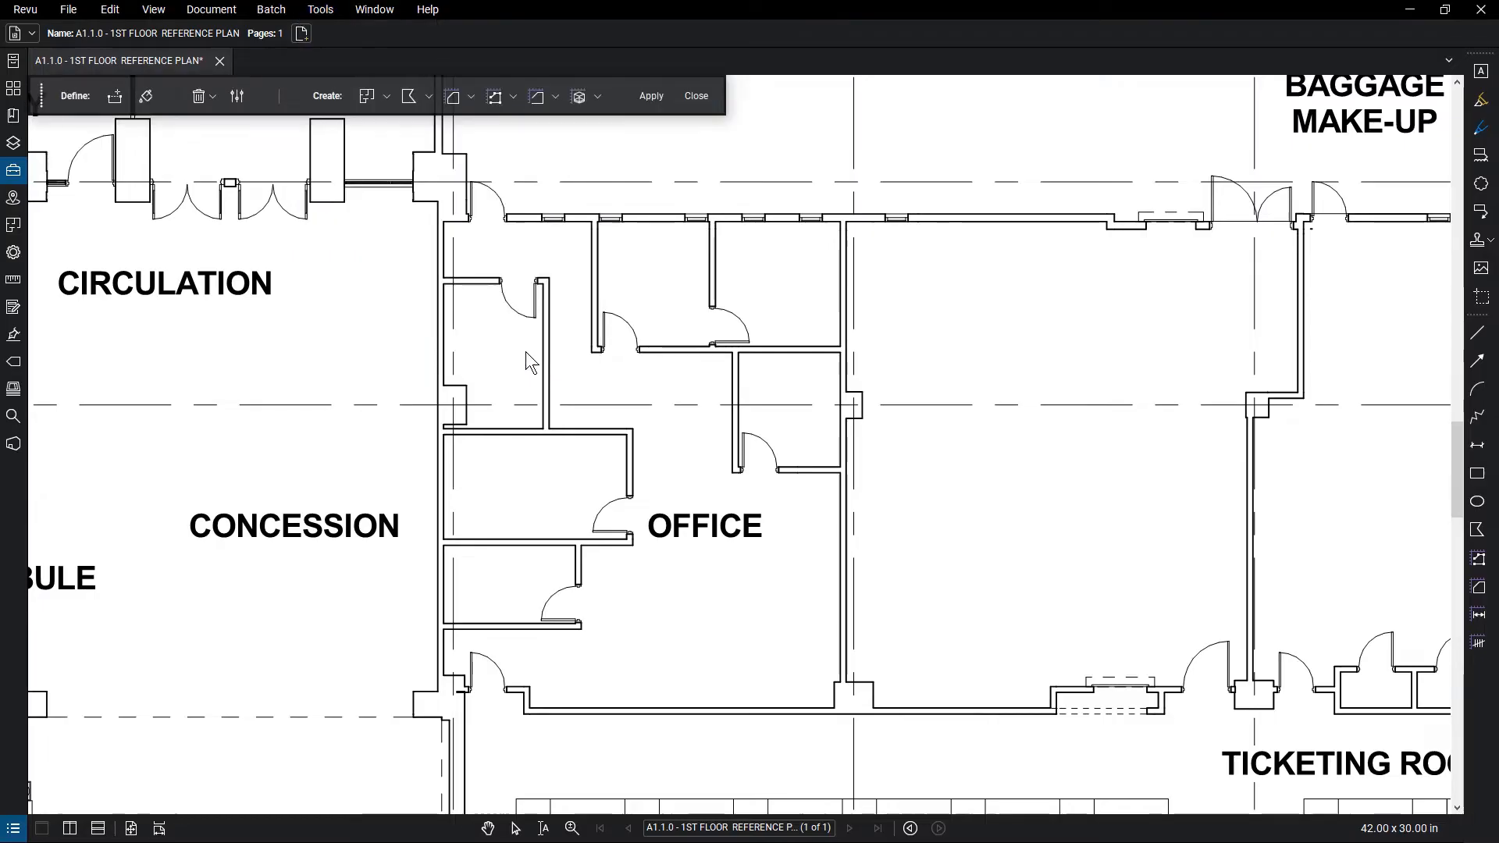
# Step: Open the Dynamic Fill settings panel (boundary size, fill size, fill speed)
pyautogui.click(578, 95)
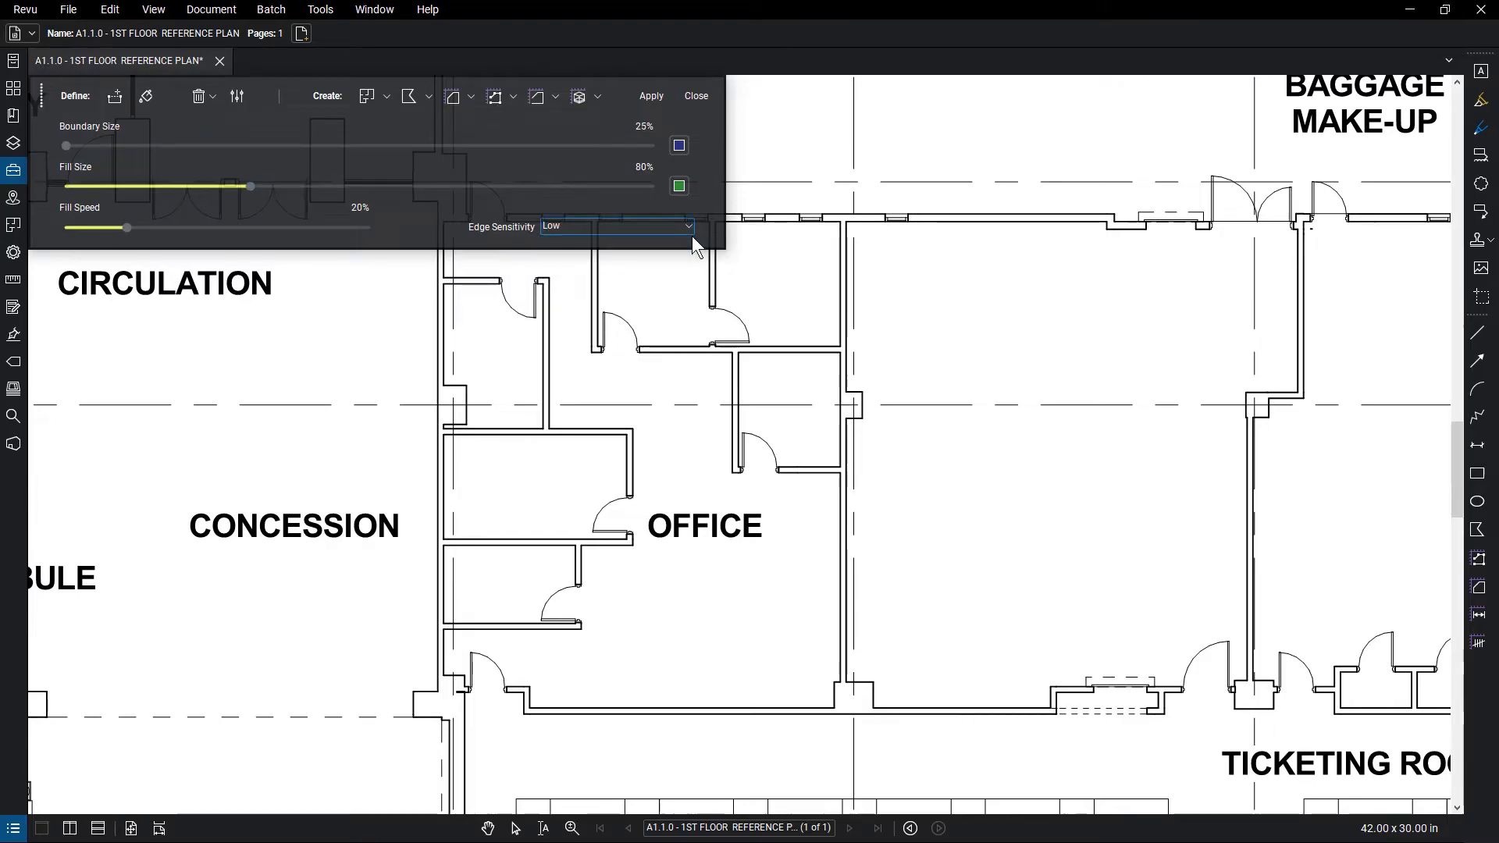
# Step: Choose Low for the Dynamic Fill edge sensitivity
pyautogui.click(114, 95)
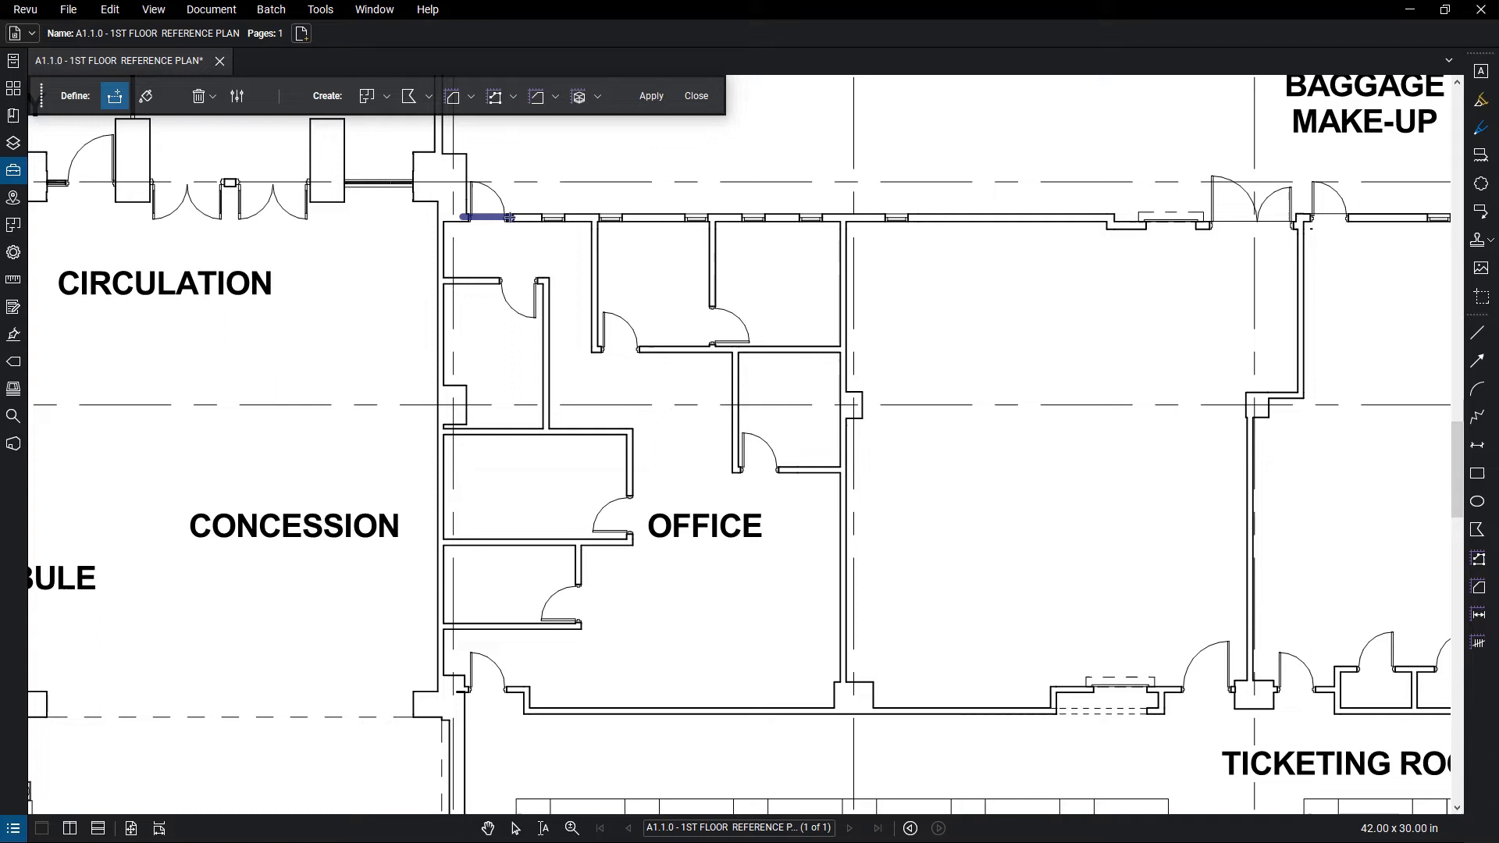
# Step: Flood the enclosed OFFICE rooms with green fill, then return to boundary mode
pyautogui.click(145, 95)
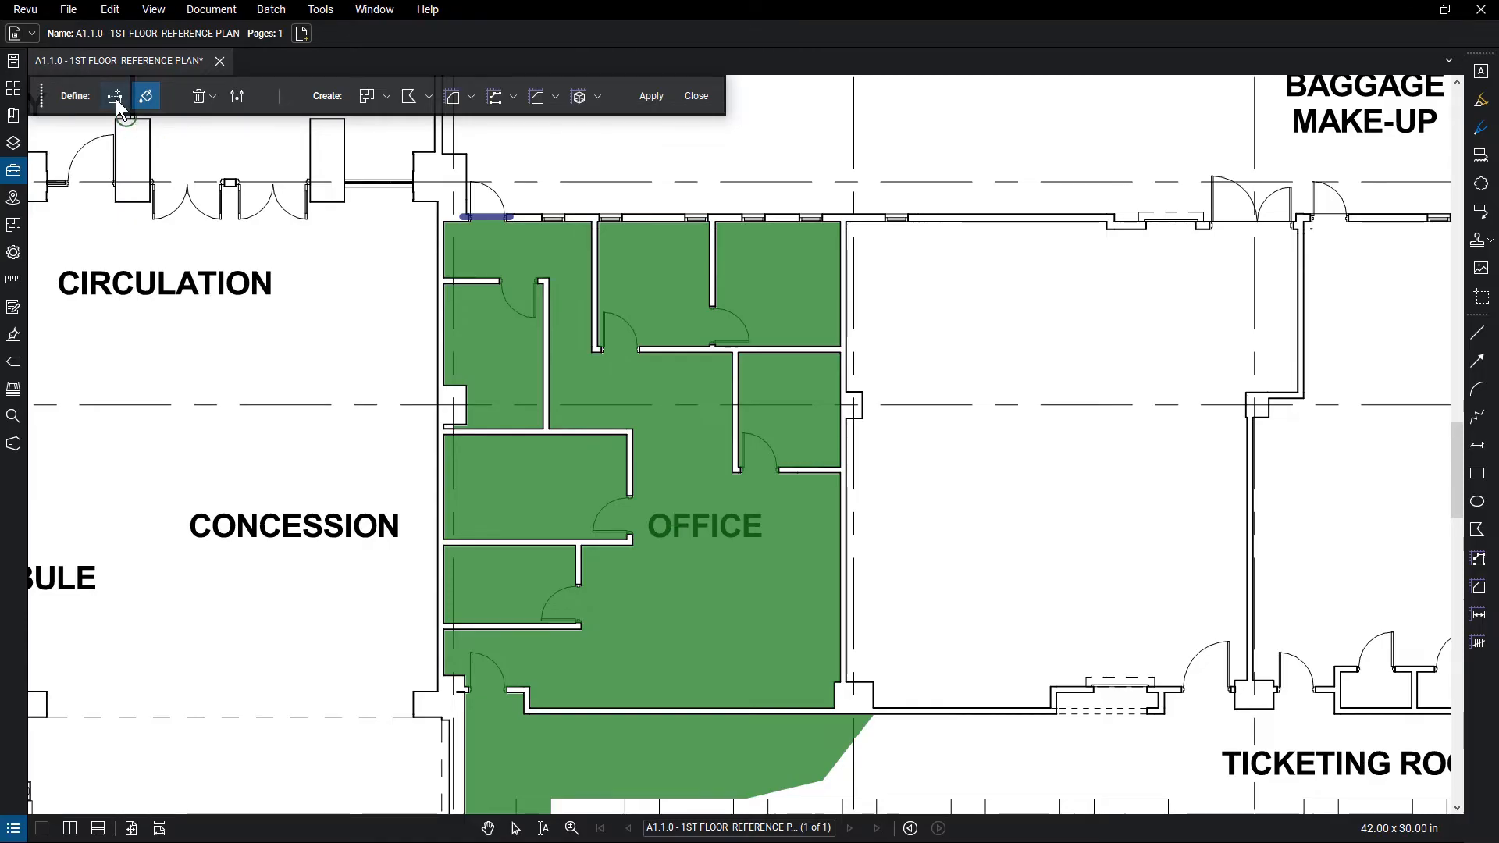
pyautogui.click(513, 96)
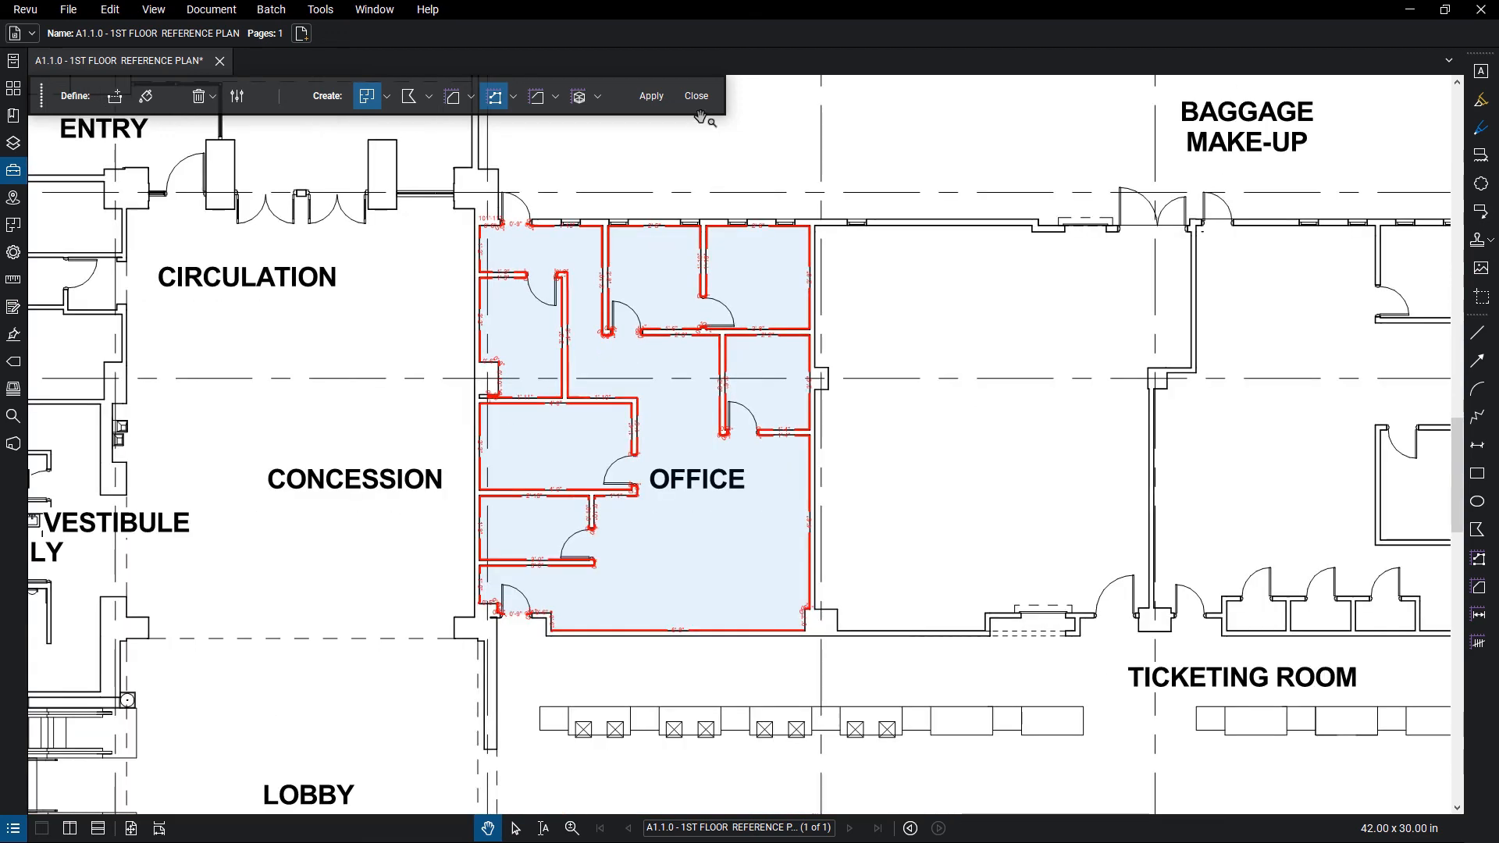
# Step: Show the Spaces panel listing the new Office Space entry
pyautogui.click(696, 96)
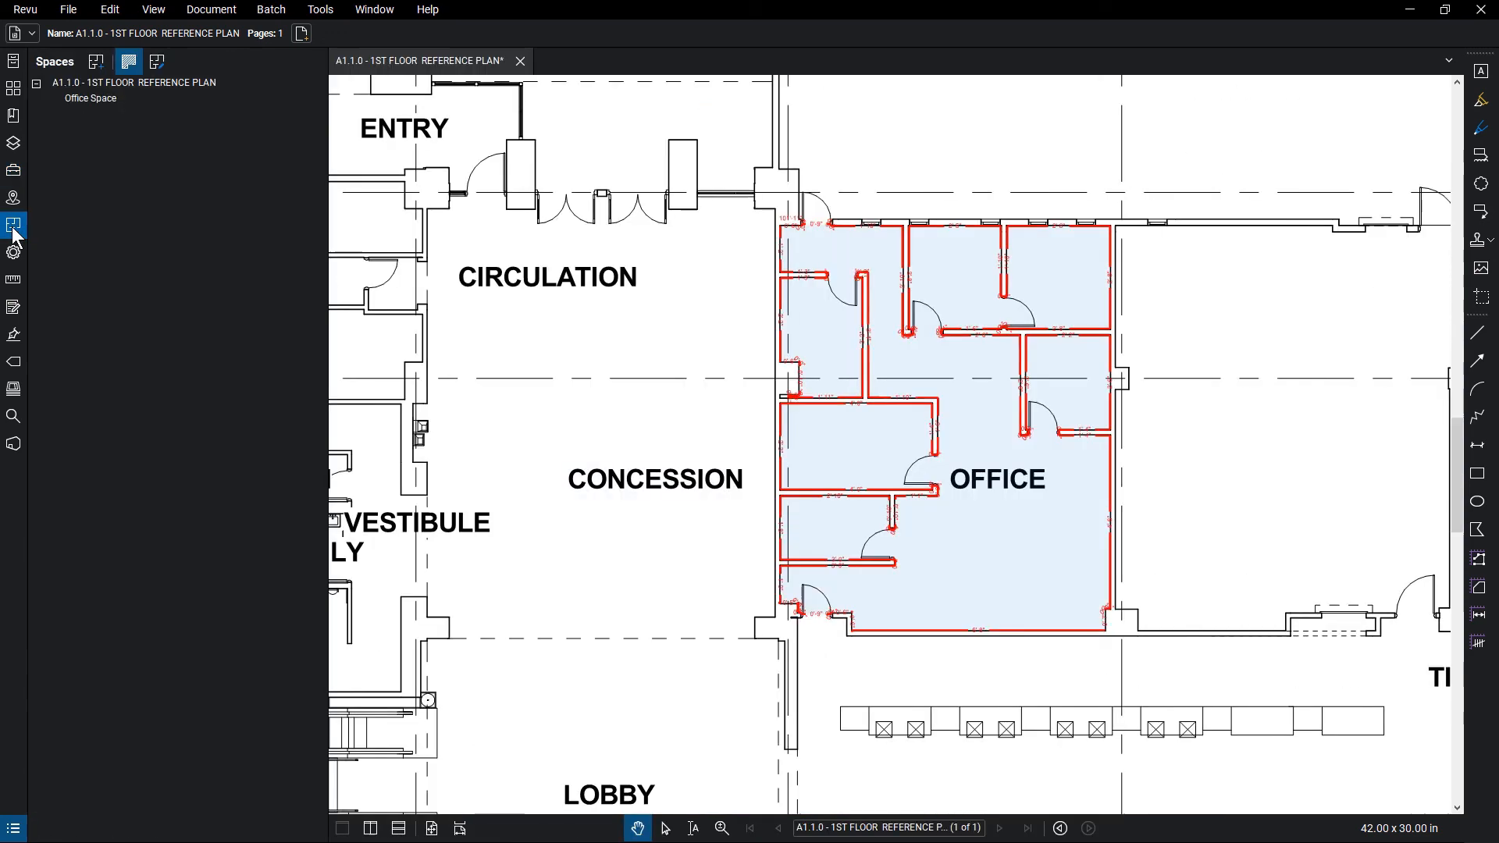